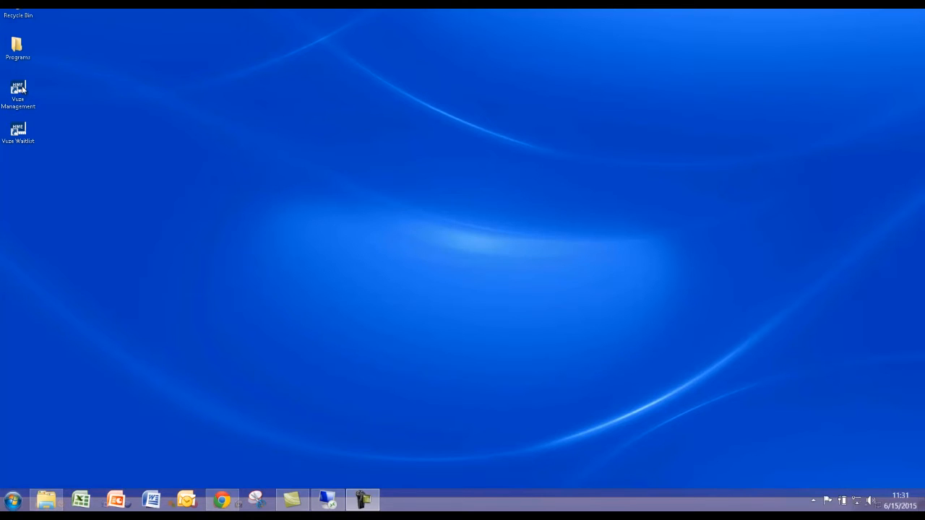
- Launch Vuze Management from the desktop shortcut and head toward the guest tag list
double_click(17, 87)
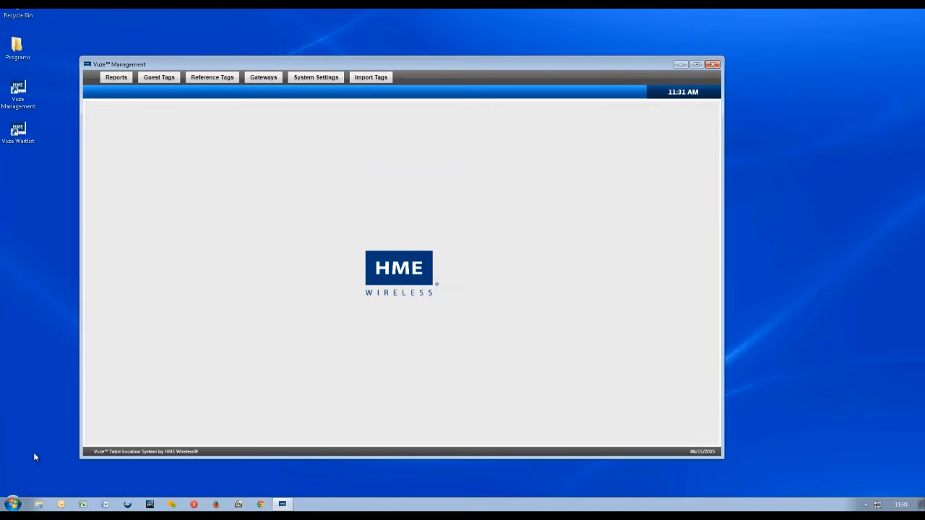
left_click(159, 78)
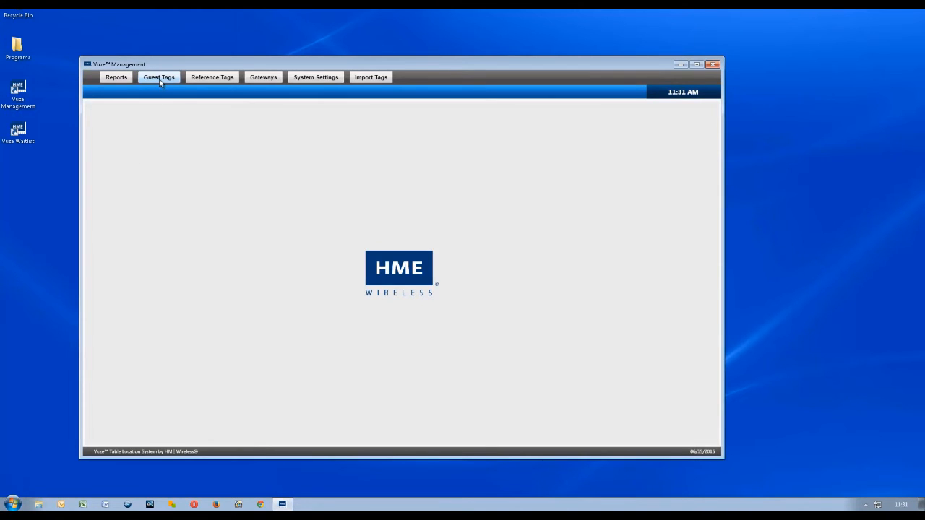
- Show the Guest Tags list and delete guest tag 21, confirming with Yes
left_click(159, 78)
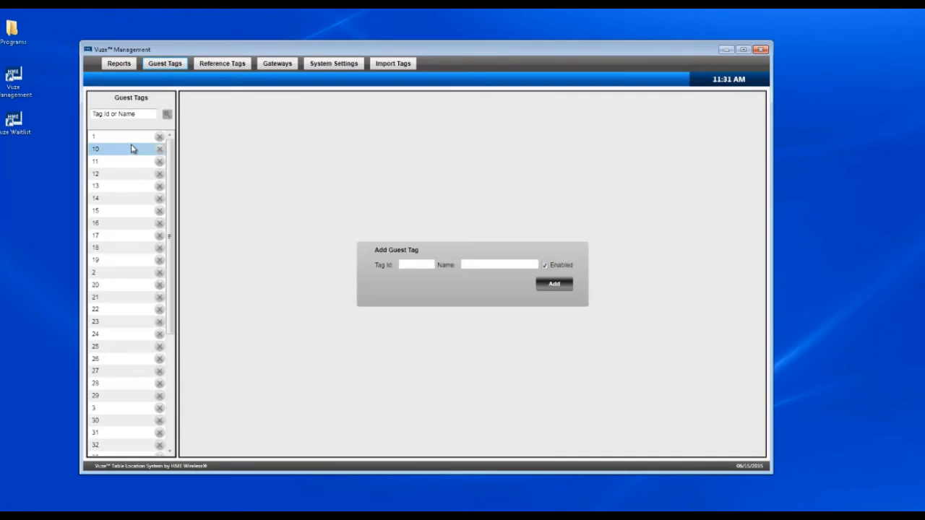
left_click(118, 160)
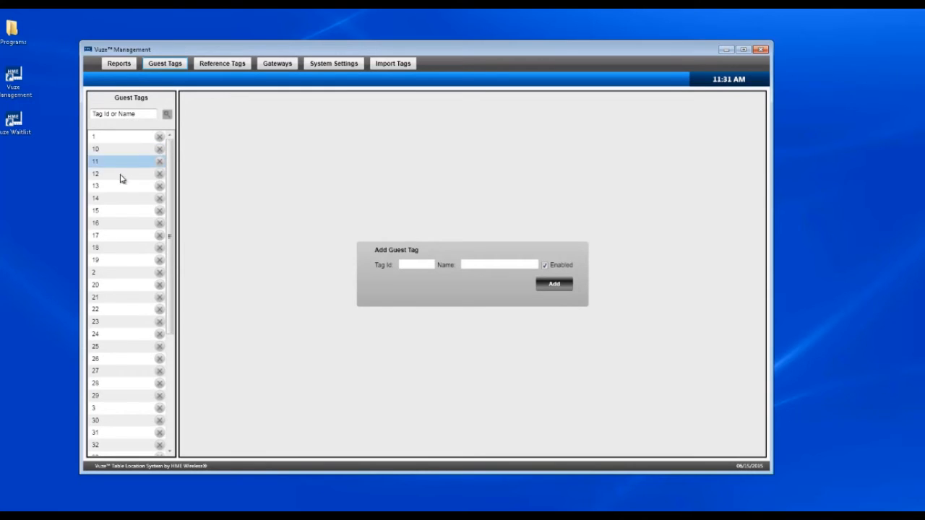
left_click(113, 309)
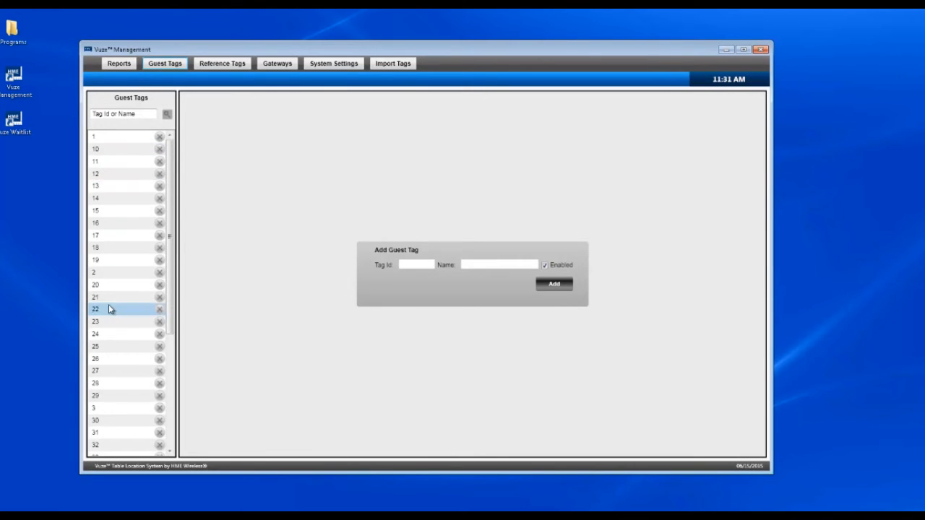
left_click(113, 297)
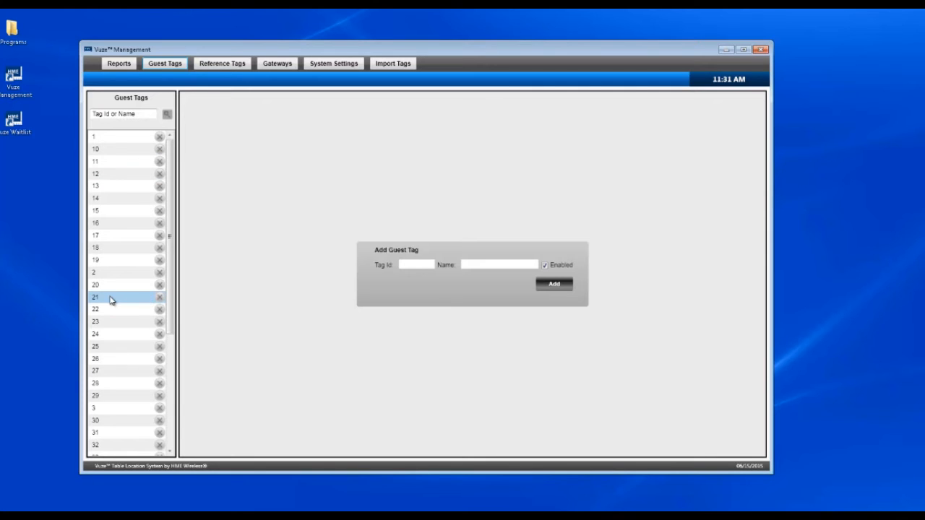
mouse_move(159, 299)
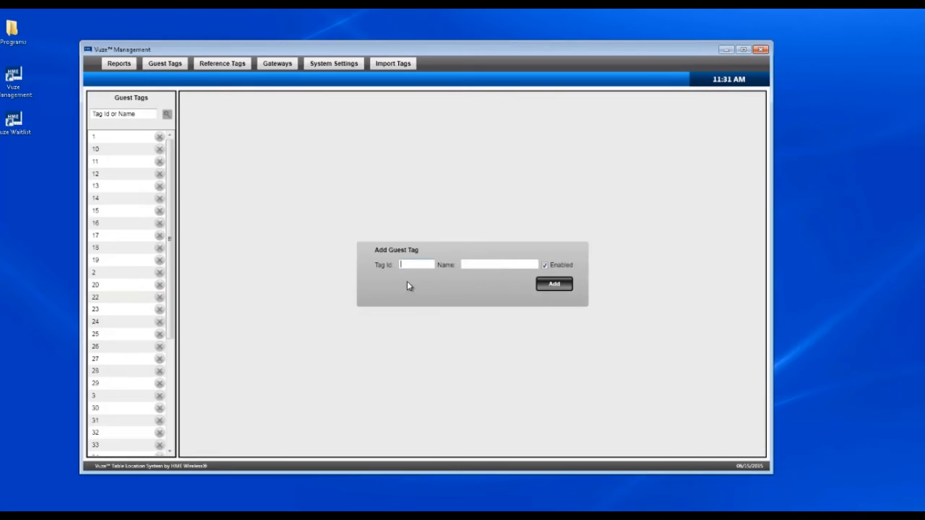
- Delete guest tags 22 and 23, confirming each Delete prompt
left_click(156, 298)
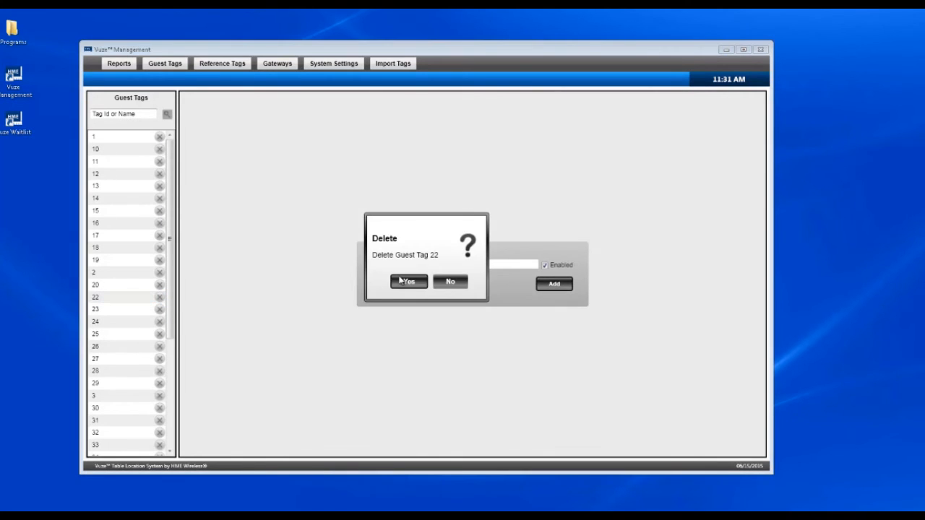
left_click(407, 281)
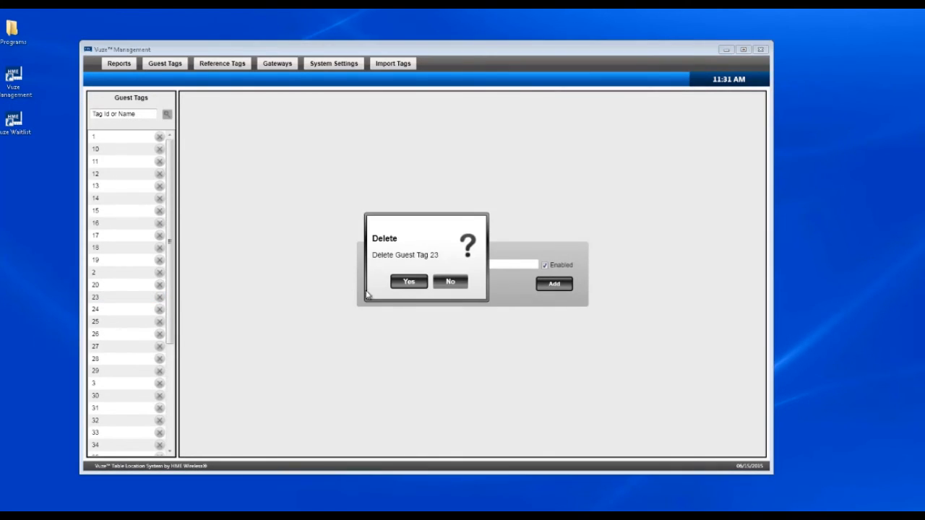
left_click(408, 280)
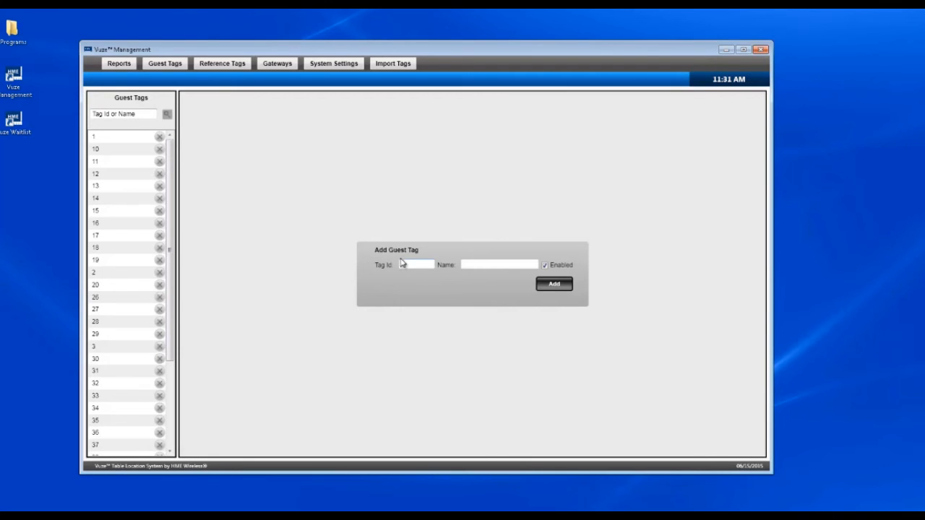
- Fill the new guest tag form with ID 300561 and name 21, not yet added
left_click(416, 264)
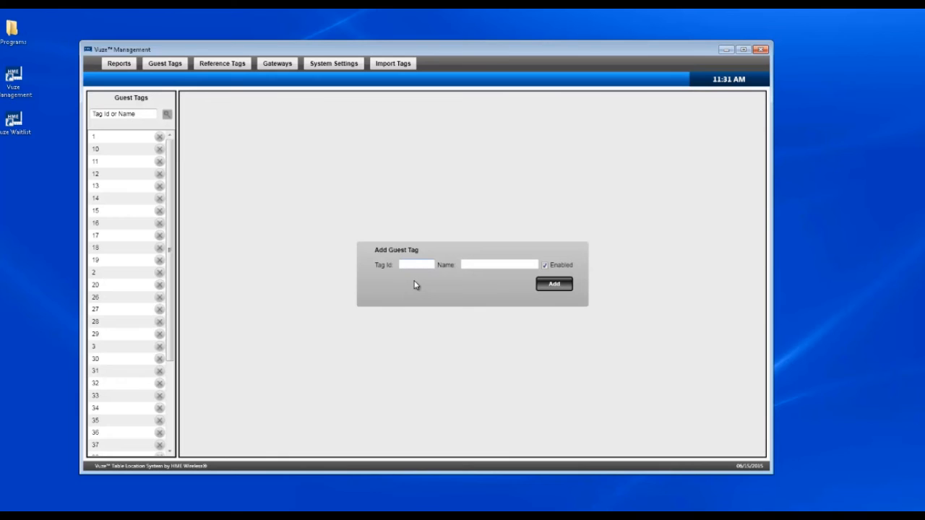
type("300561")
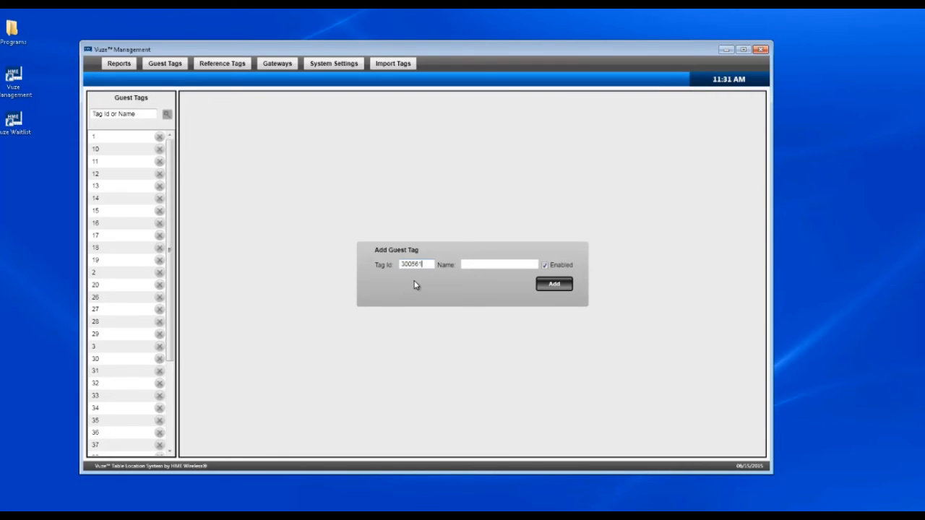
type("21")
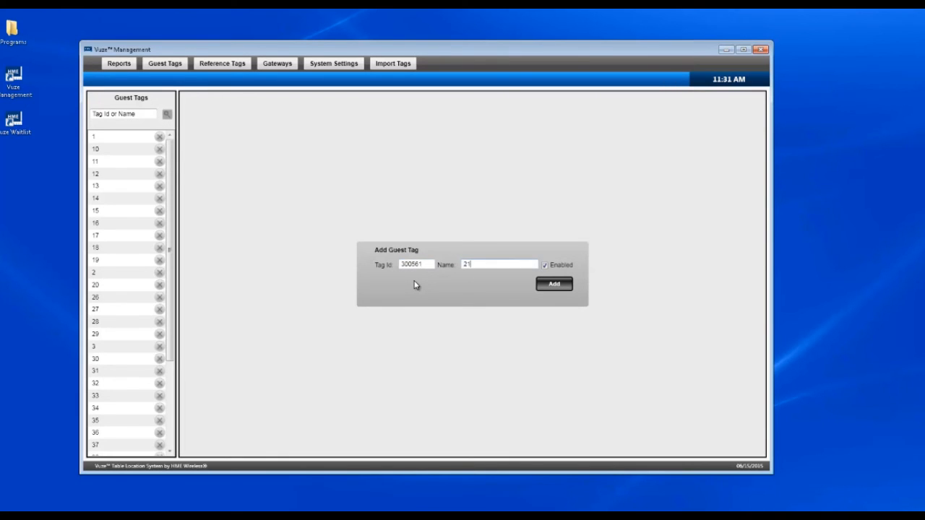